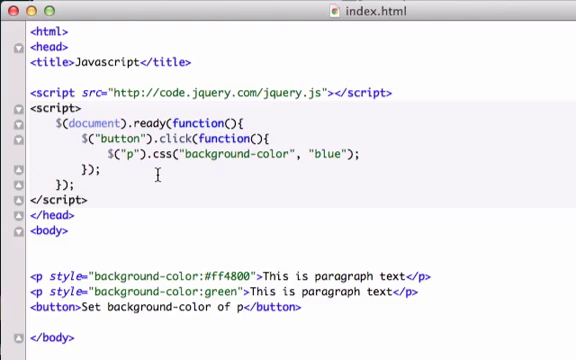
mouse_move(45, 135)
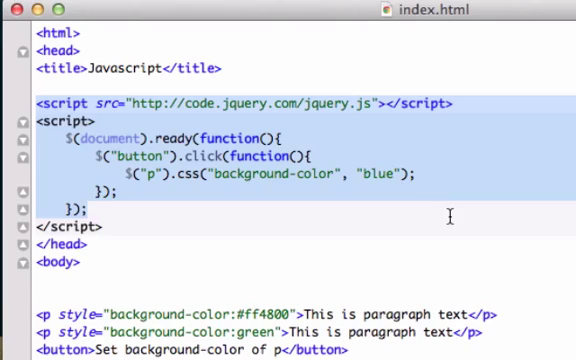
- Delete the jQuery script tags from the head and the two paragraphs and button from the body
key("Delete")
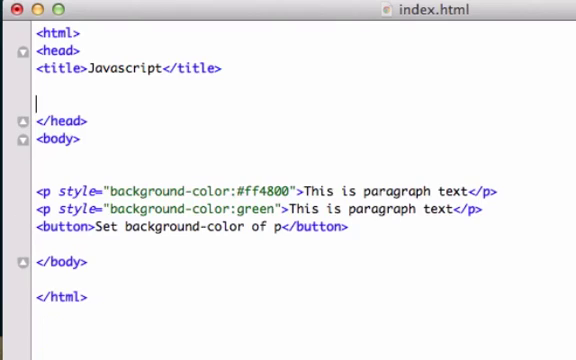
mouse_move(62, 172)
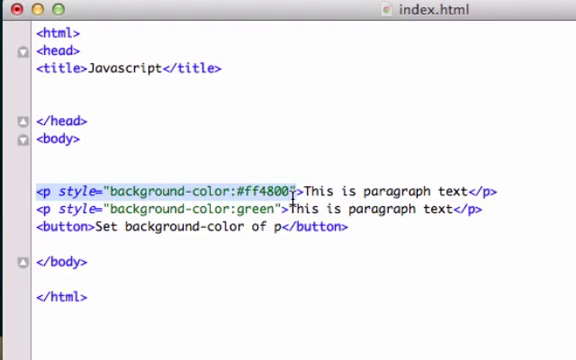
left_click_drag(46, 189, 349, 235)
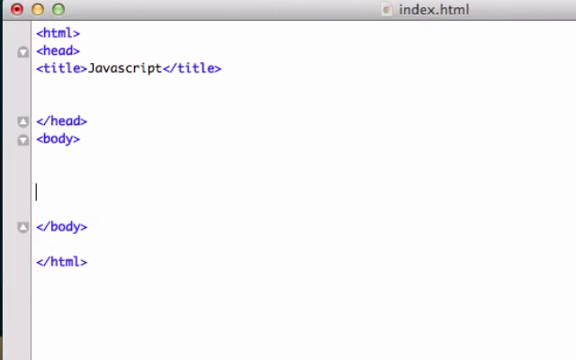
- Write <p id="blue">This should work</p> in the body
key("Backspace")
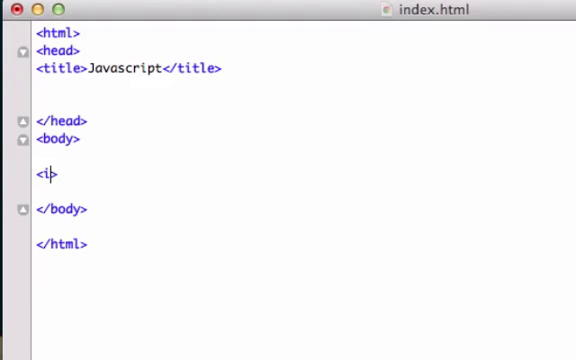
type("p id")
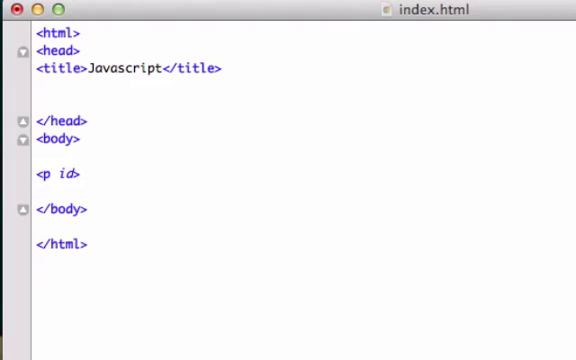
type("=")
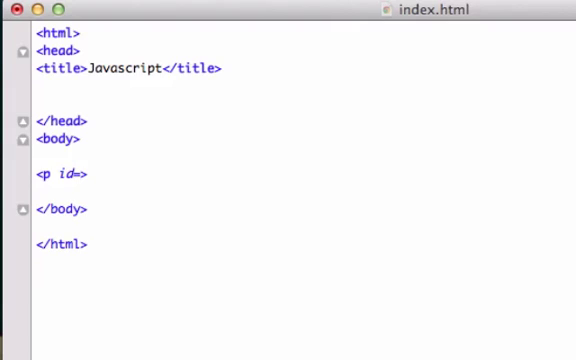
type("\"blue\"")
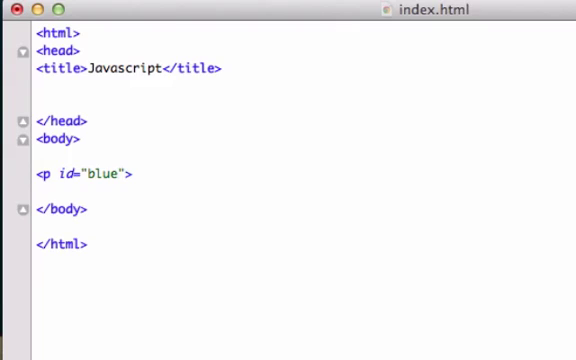
type("This")
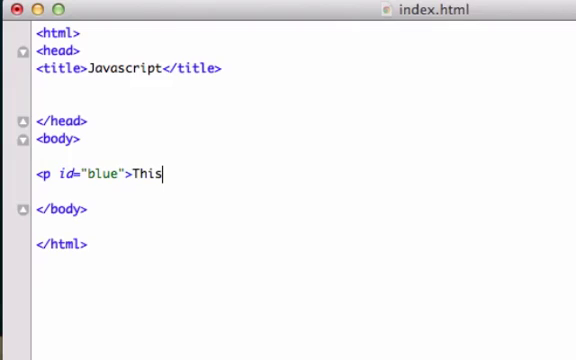
type("should work")
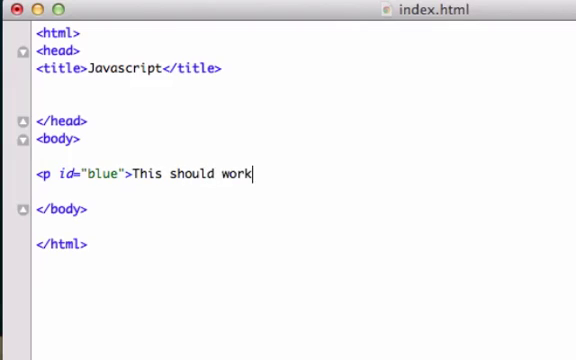
type("</p>")
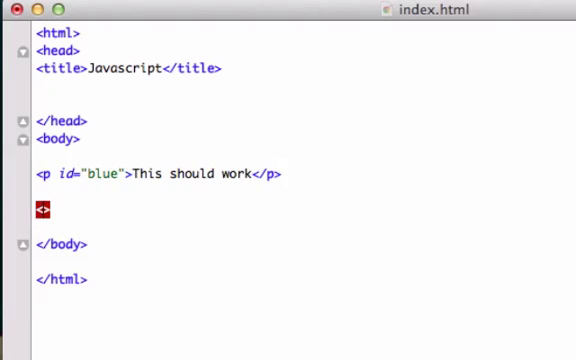
- Add a script block and start it with document.getElementById("blue")
type("<script>")
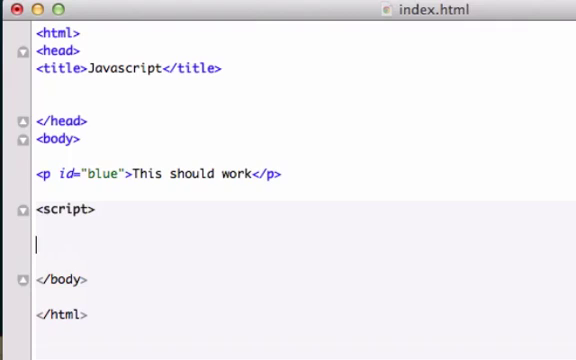
type("</script>")
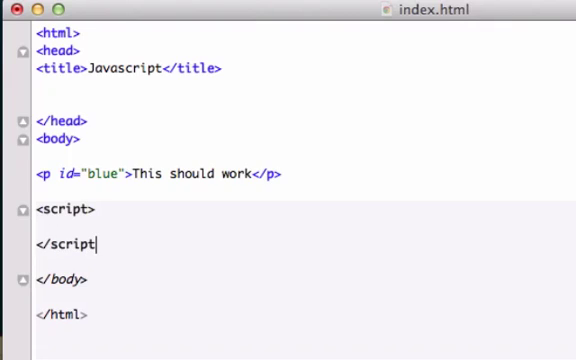
left_click(100, 211)
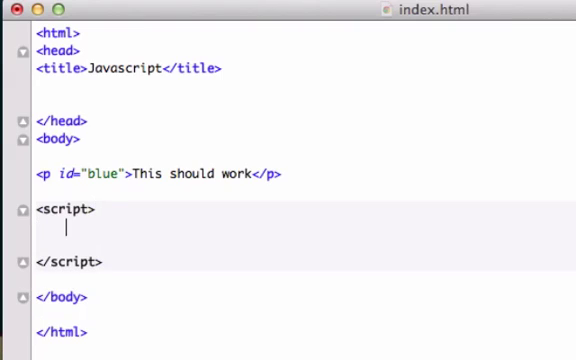
type("$(do")
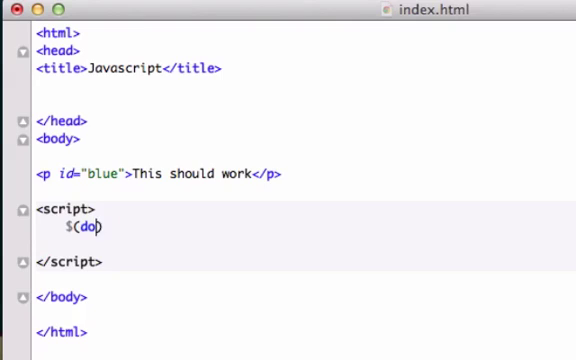
key("Backspace")
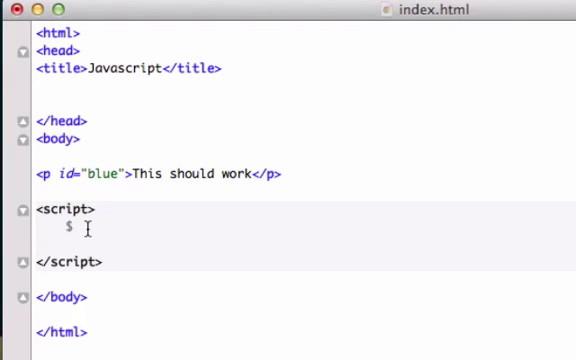
type("dou")
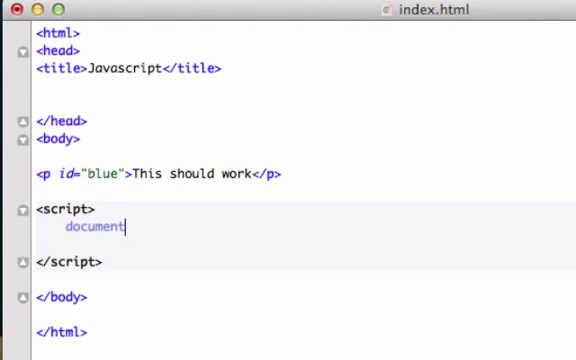
type(".")
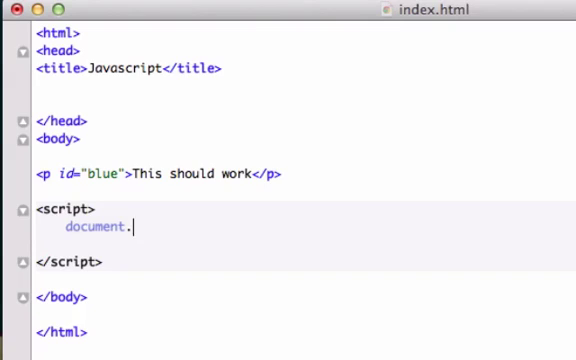
type("getElement")
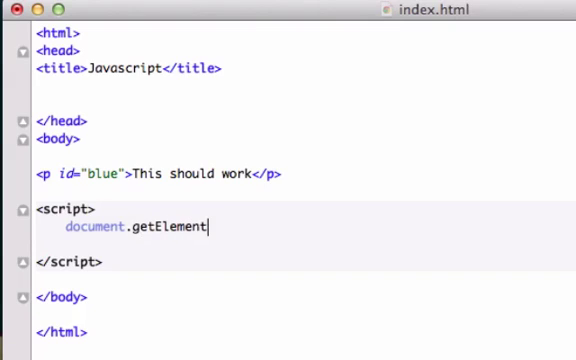
type("By")
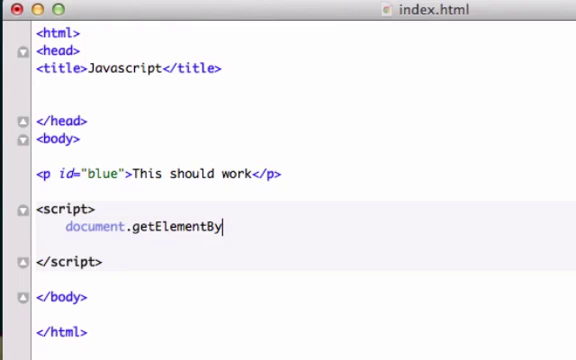
type("Id")
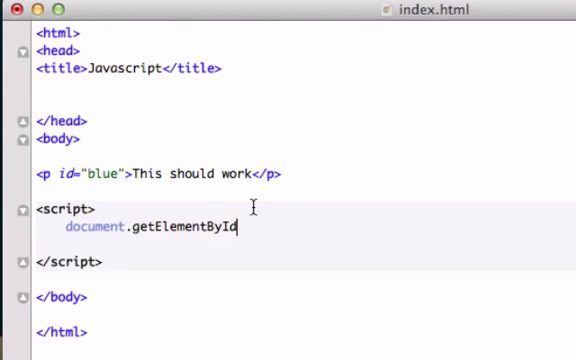
type("()")
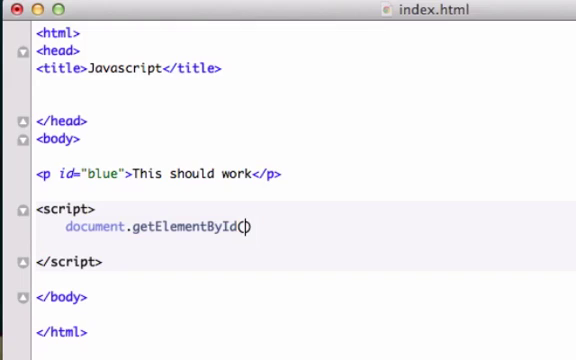
type("\"blu")
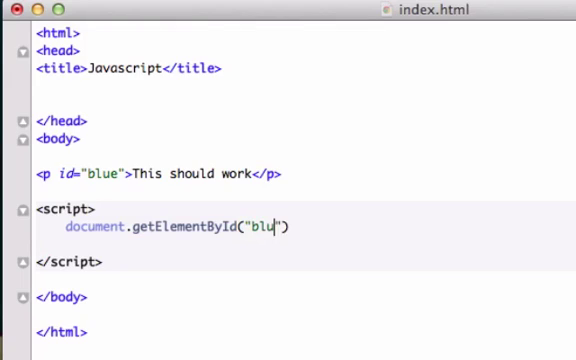
type("e")
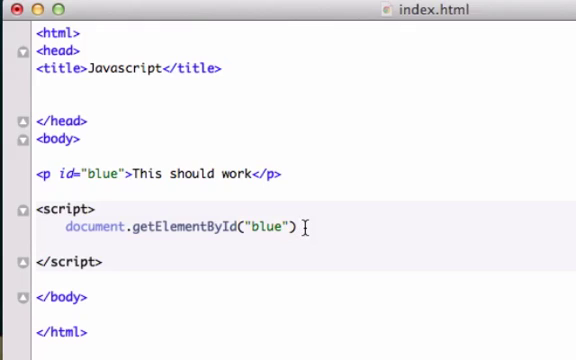
- Finish the line with .style.color="blue"; to color the paragraph
type(".")
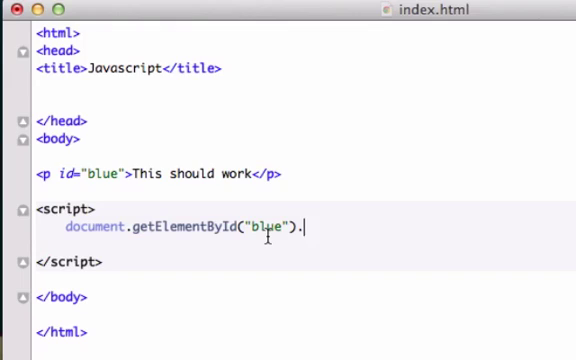
mouse_move(255, 53)
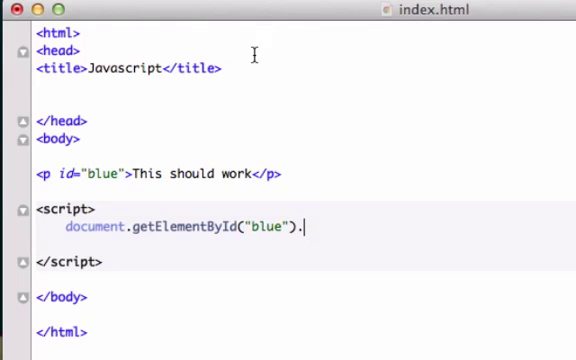
mouse_move(48, 48)
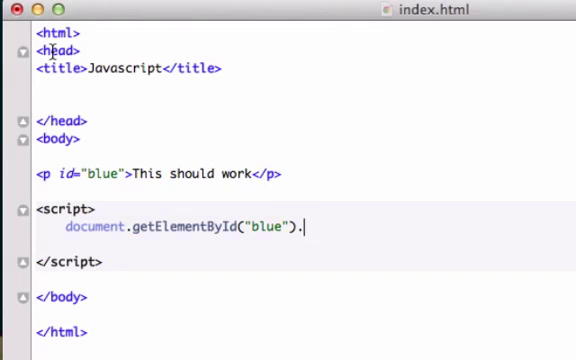
mouse_move(327, 243)
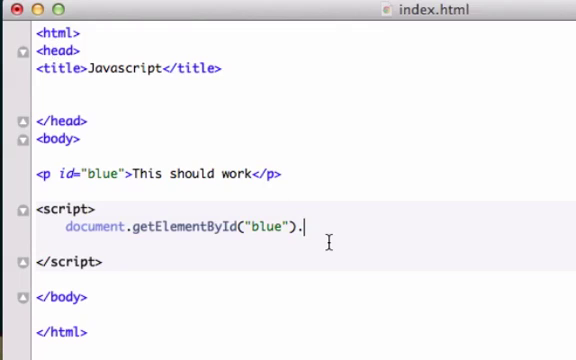
type("s")
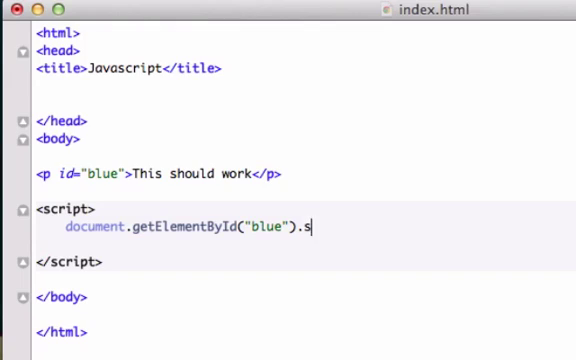
type("tyle")
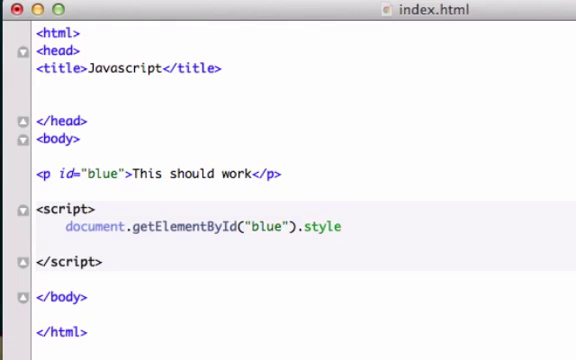
mouse_move(318, 228)
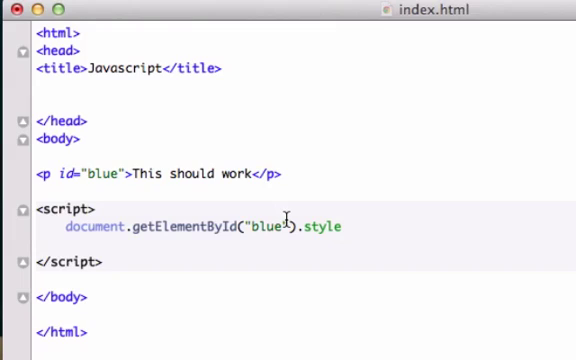
type(".colo")
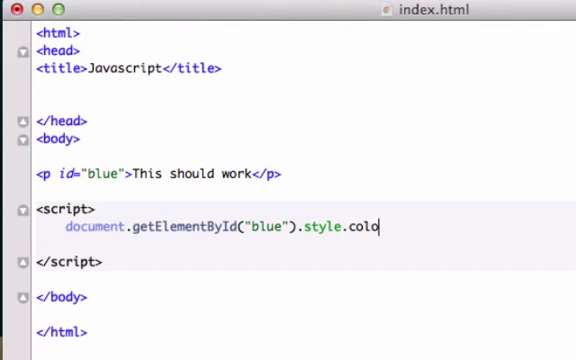
type("r")
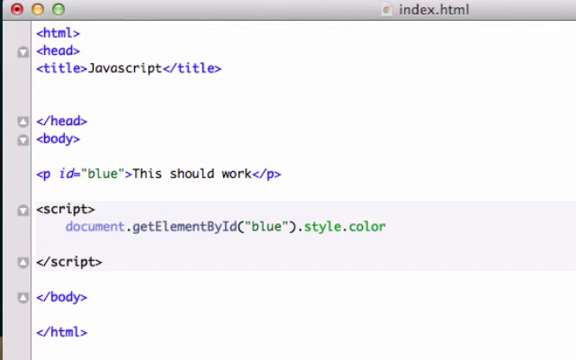
type("=\"\"")
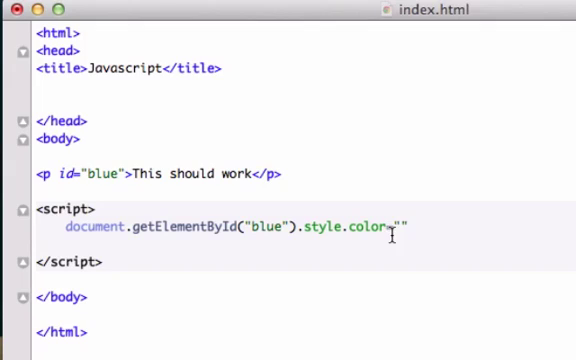
type("blue")
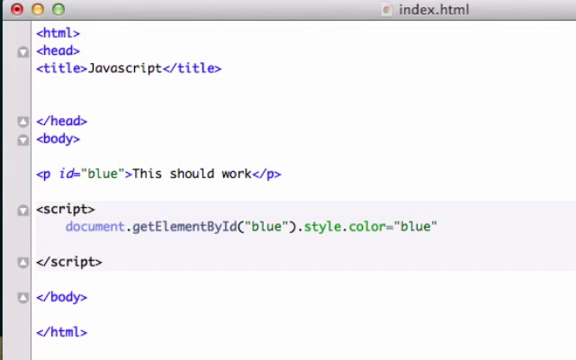
type(";")
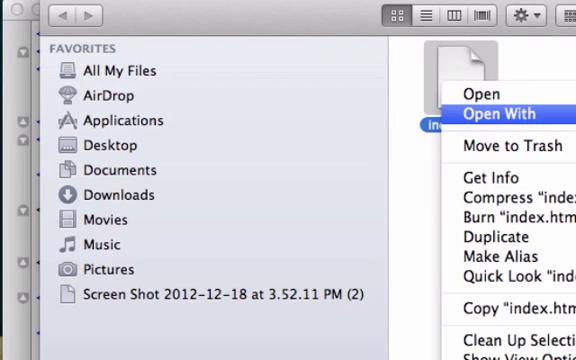
left_click(487, 93)
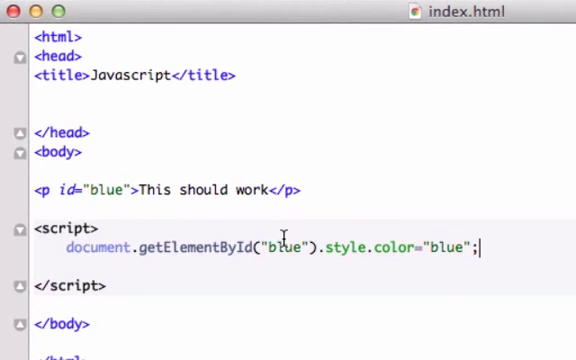
mouse_move(62, 249)
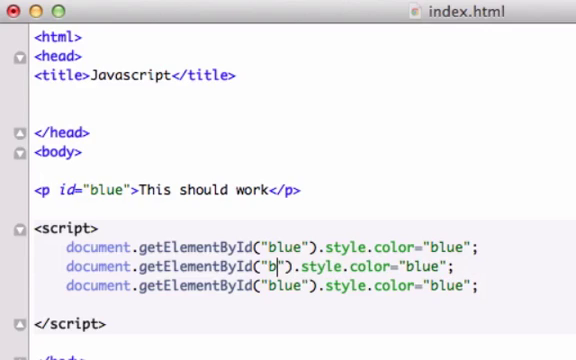
- Add script lines coloring id orange "#ff4800" and id pink "pink"
type("range")
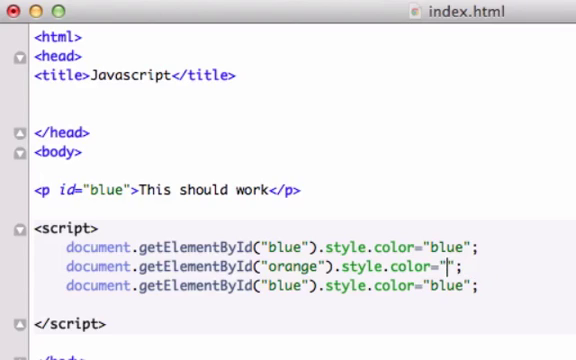
type("#")
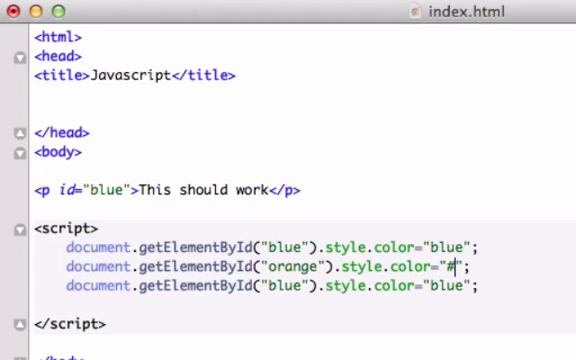
type("ff")
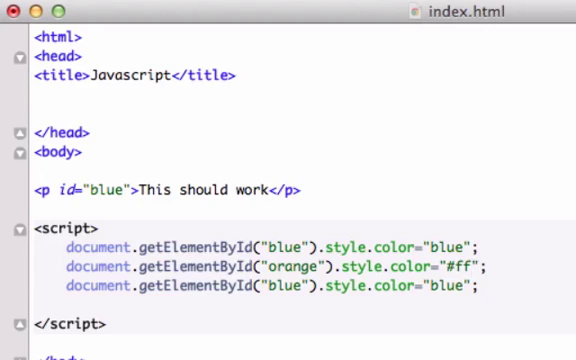
type("4800")
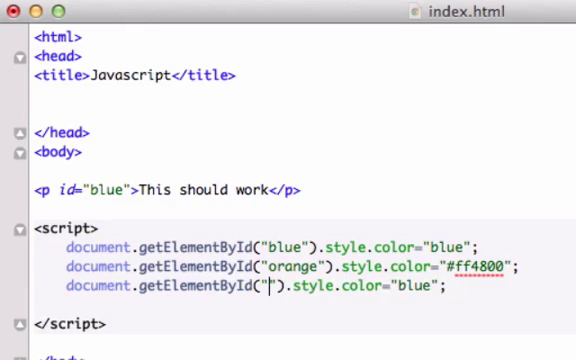
type("pink")
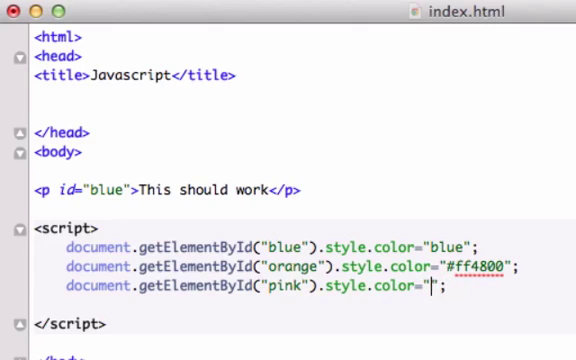
type("pink")
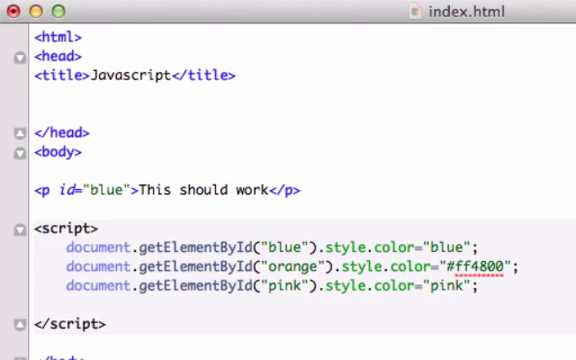
mouse_move(247, 175)
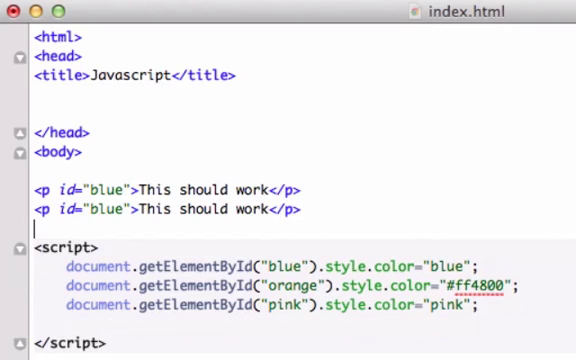
- Add two copies of the "This should work" paragraph with ids orange and pink
type("<p id=\"blue\">This should work</p>")
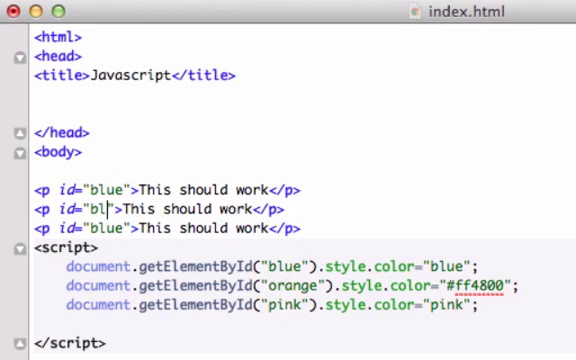
type("ord")
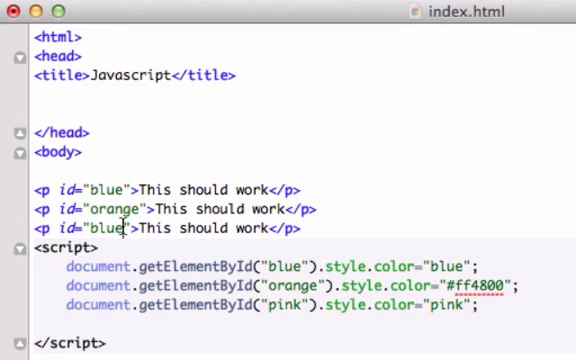
type("pink")
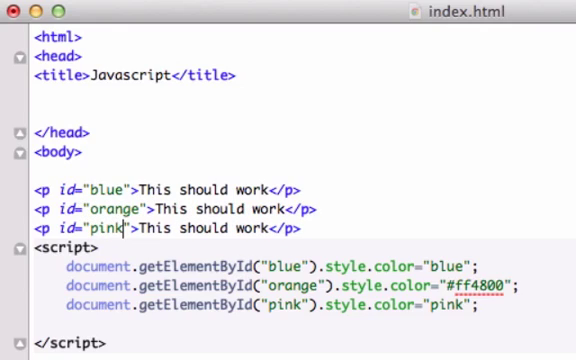